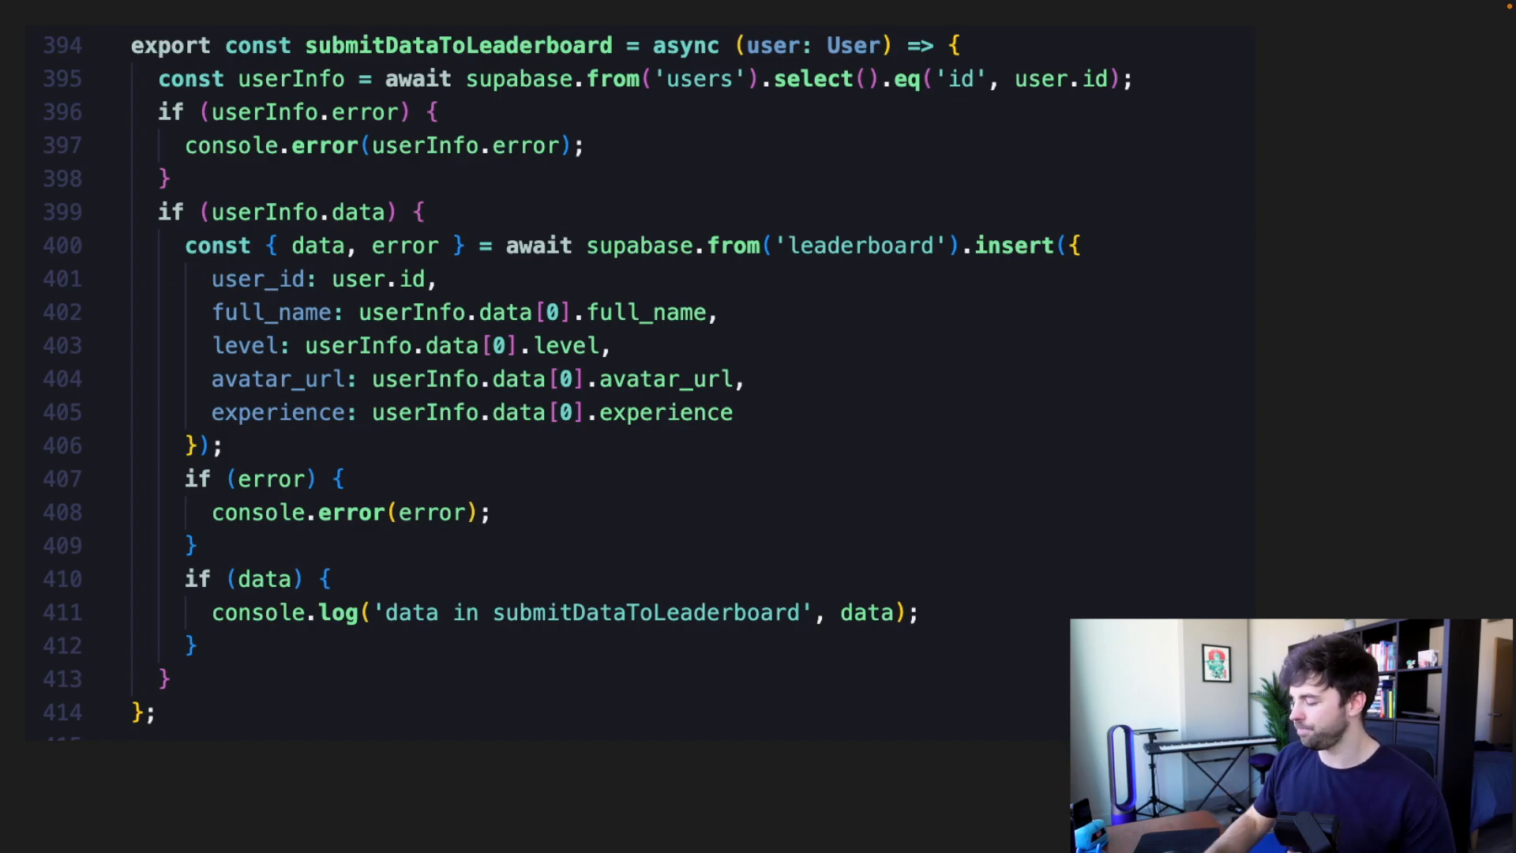
{"action": "scroll", "scroll_direction": "down", "scroll_amount": 3}
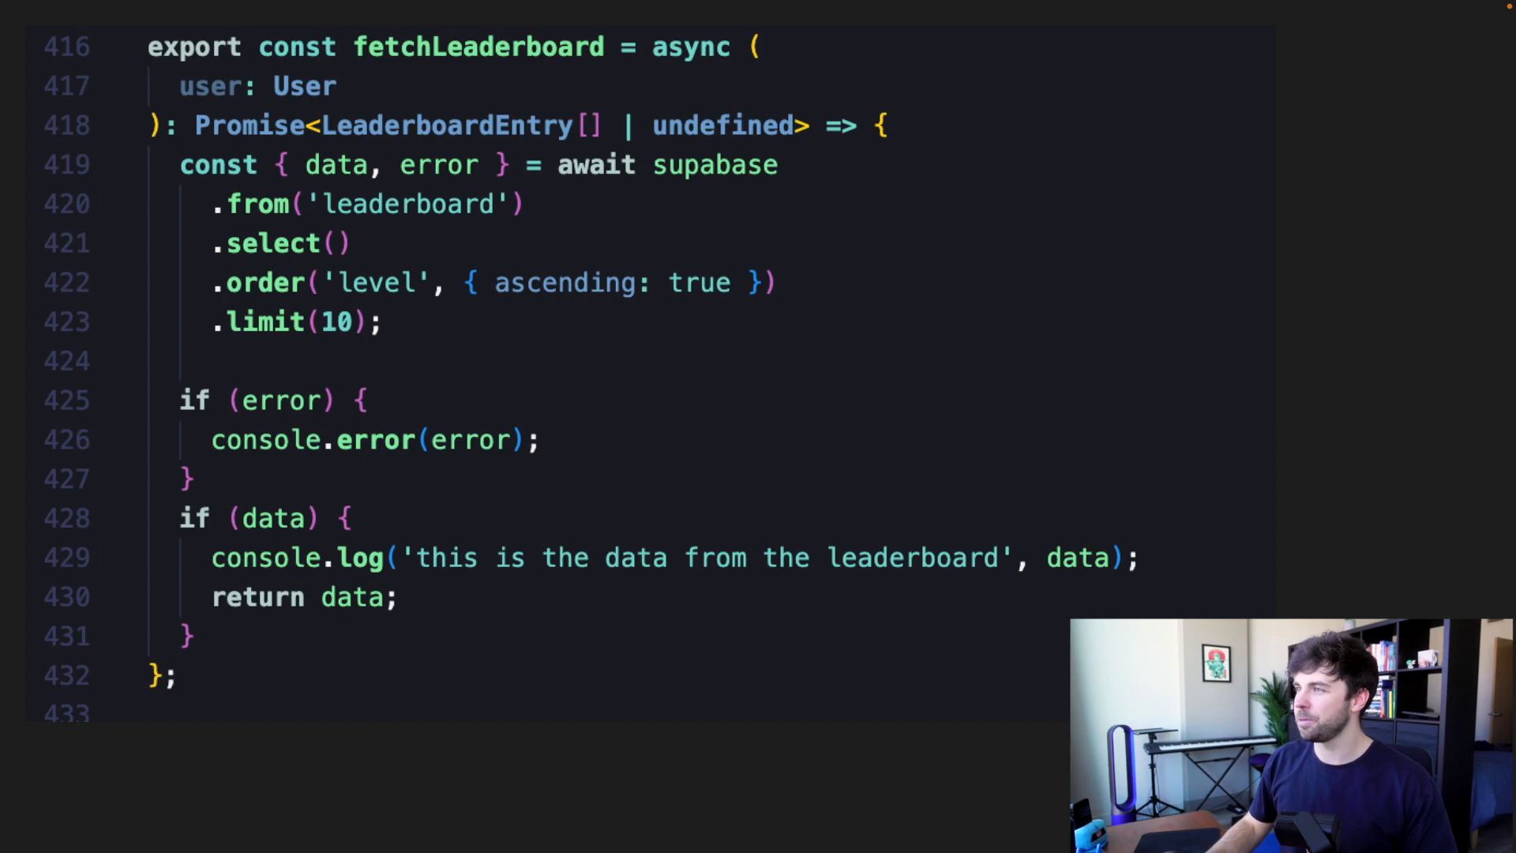